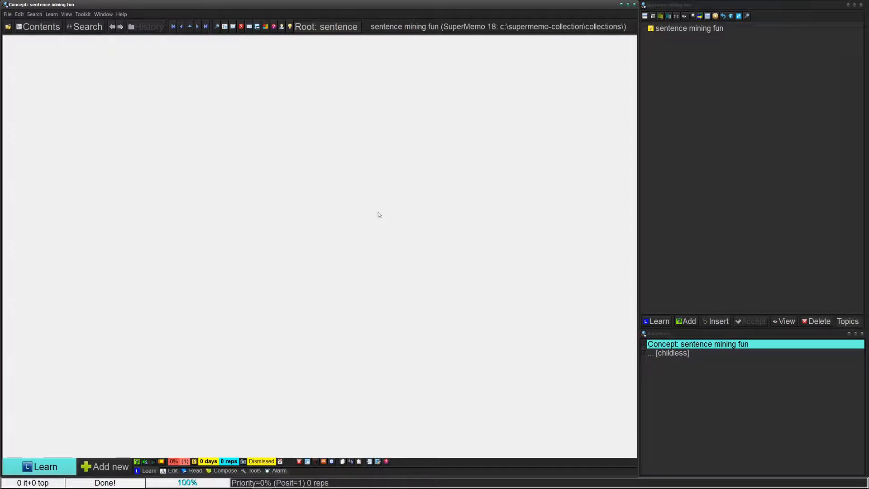
mouse_move(311, 175)
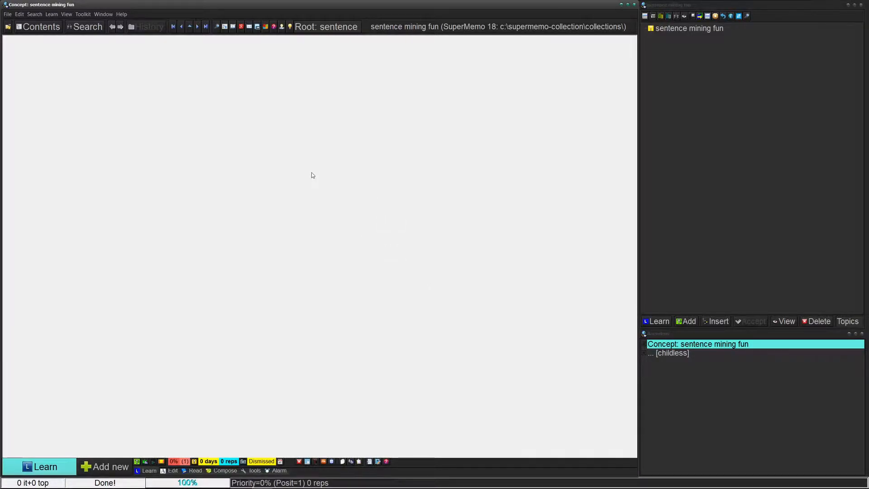
mouse_move(338, 129)
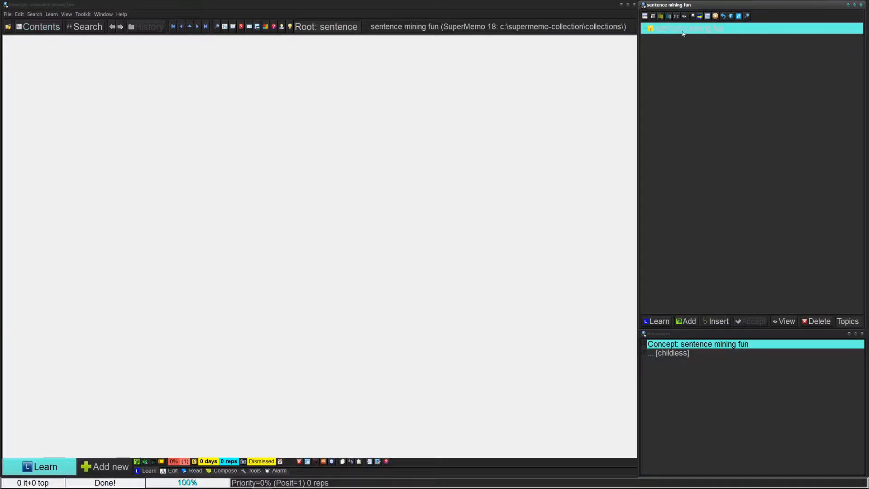
Add two new children under the collection root, confirming the learning-data reset each time.
right_click(687, 28)
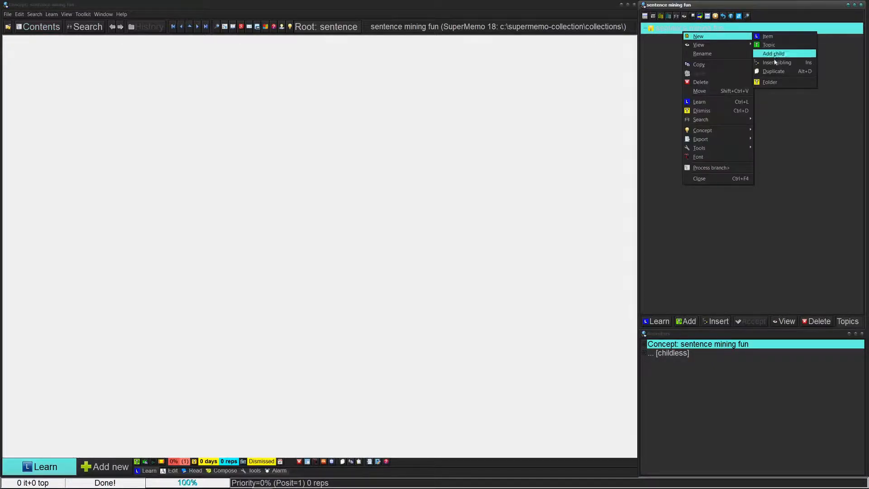
click(773, 54)
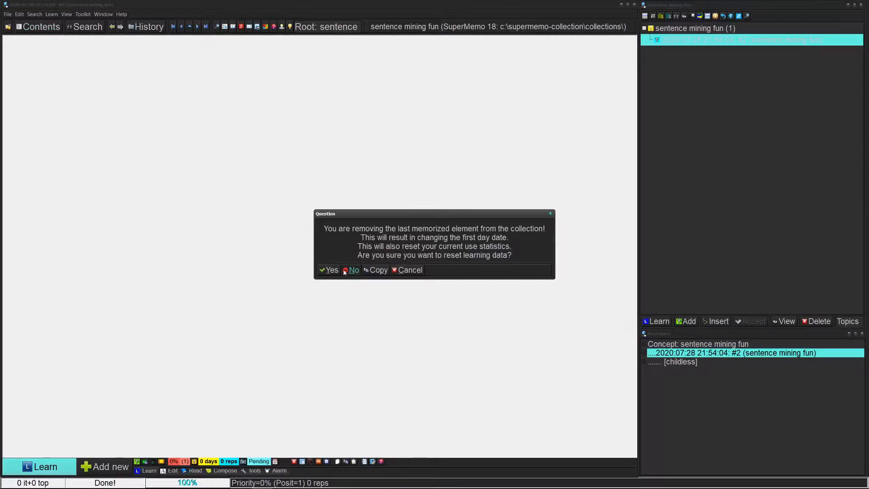
click(328, 270)
text(Japan)
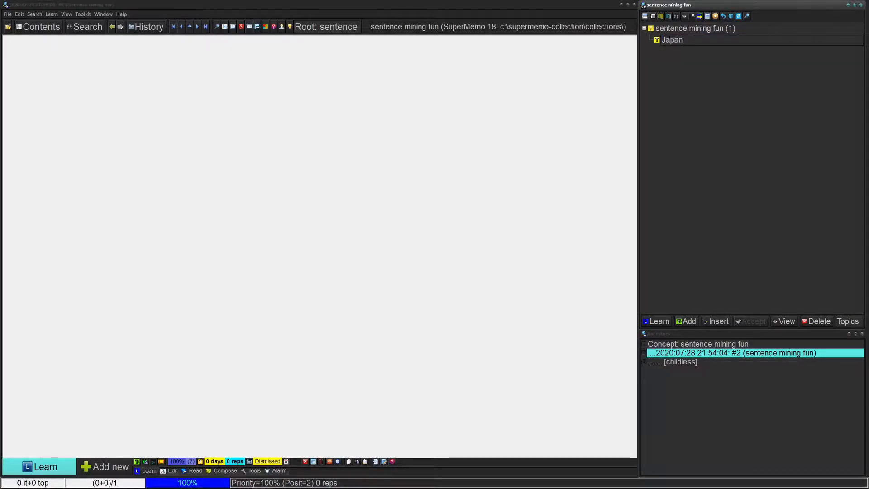
right_click(693, 28)
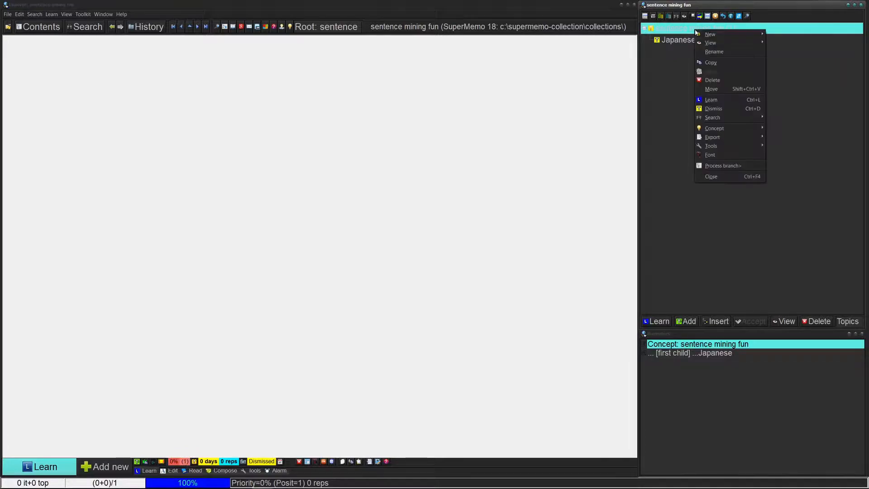
click(712, 80)
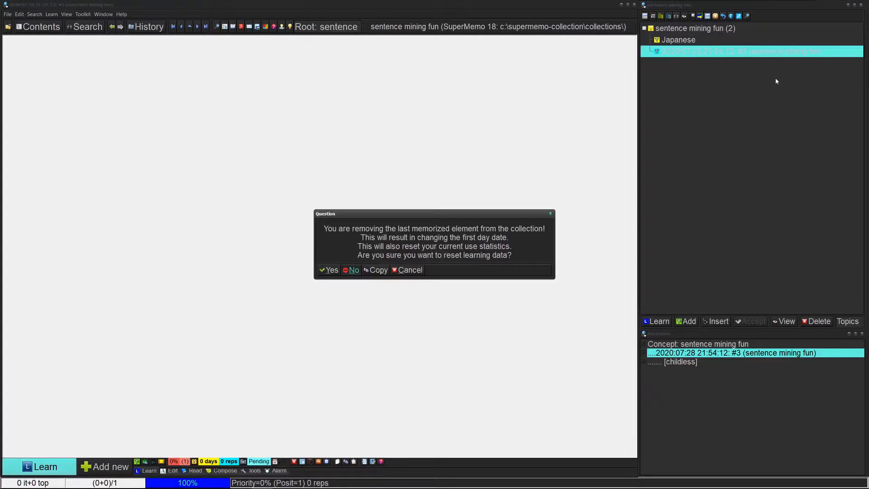
click(328, 270)
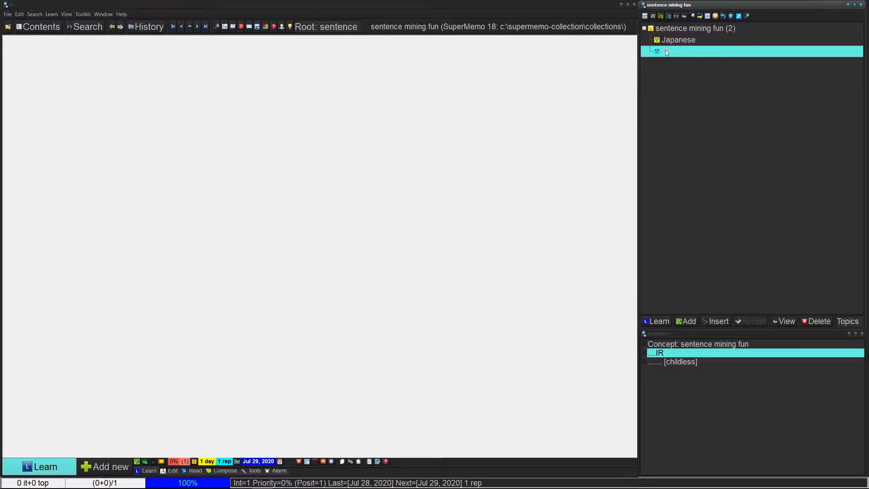
Turn the IR topic into a concept named IR.
right_click(665, 50)
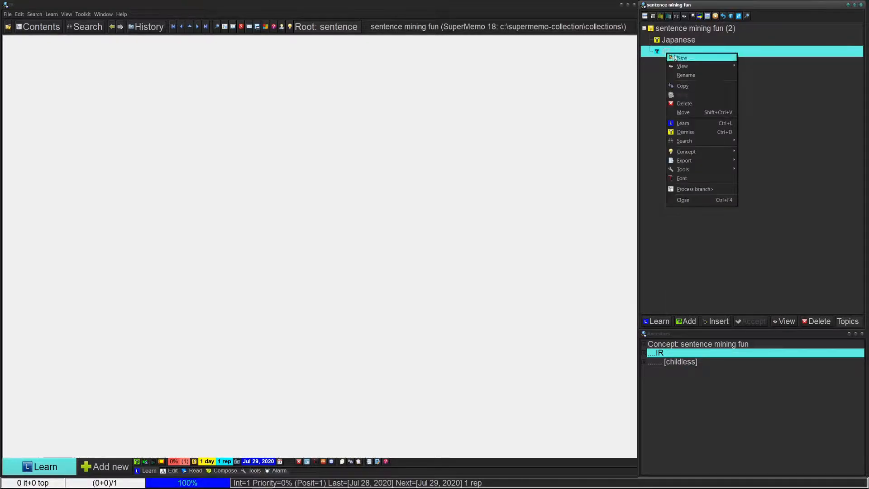
mouse_move(686, 151)
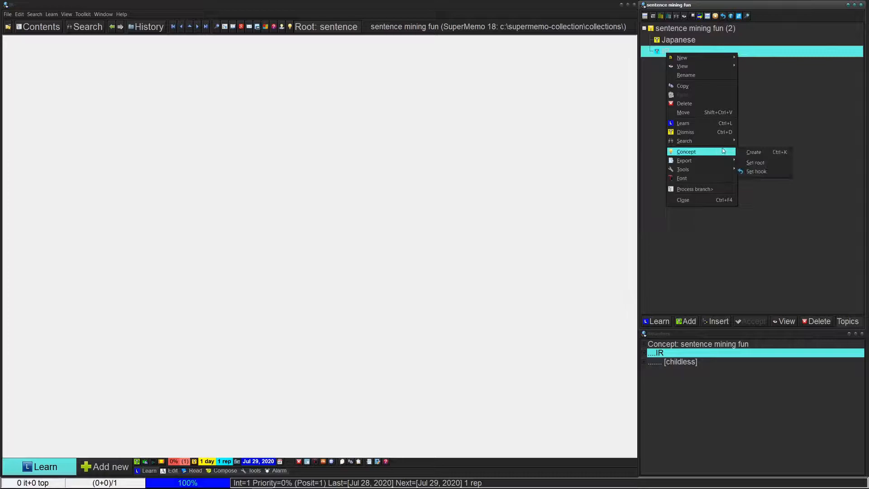
click(753, 152)
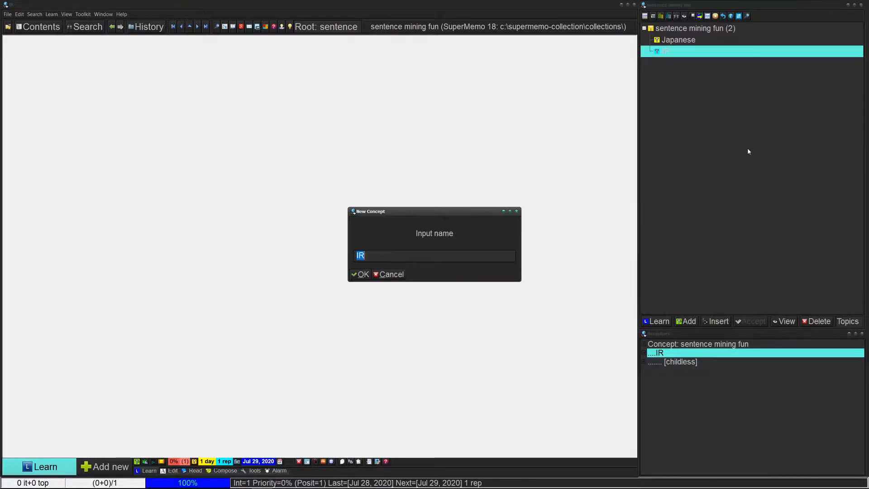
click(361, 273)
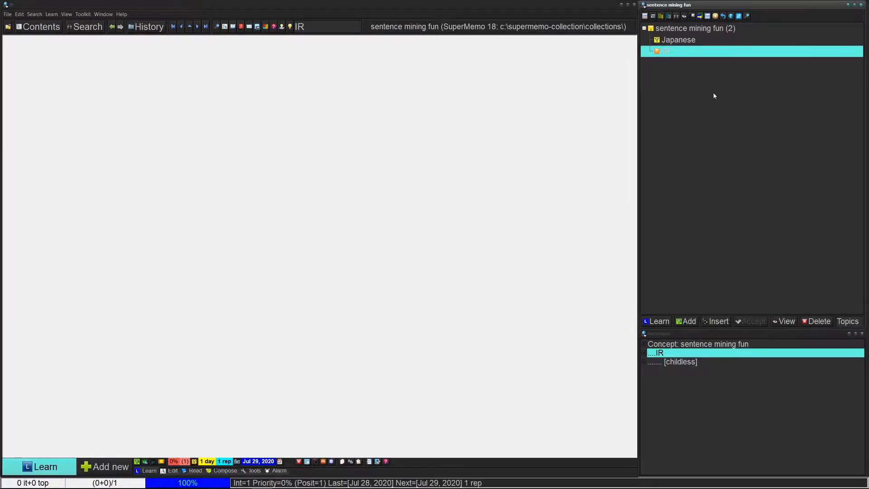
Make Japanese a concept, set IR as current concept and add new empty items under it.
right_click(677, 39)
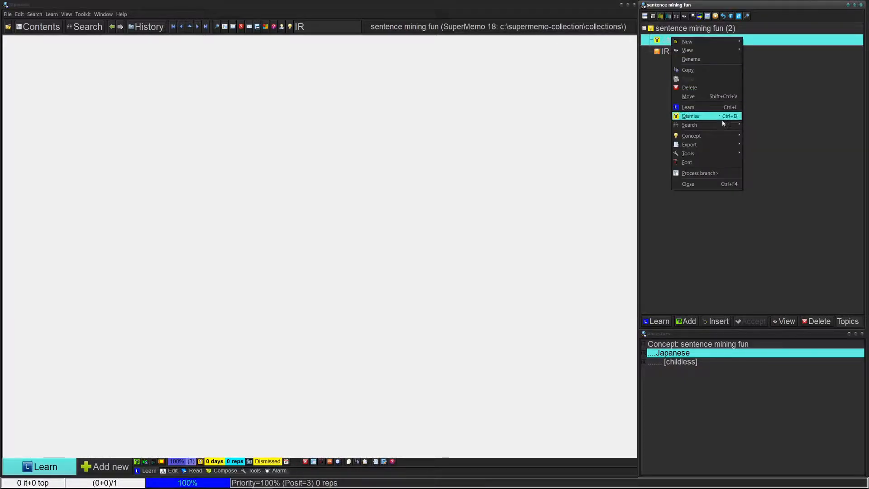
mouse_move(690, 135)
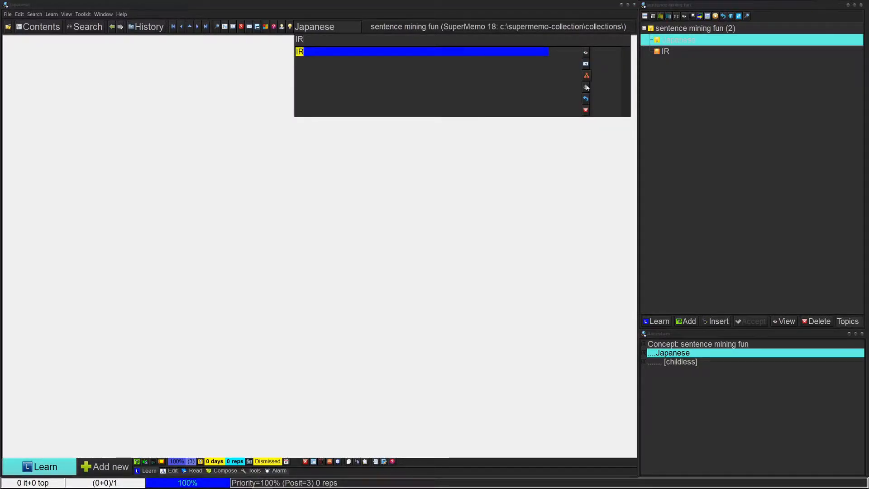
click(664, 51)
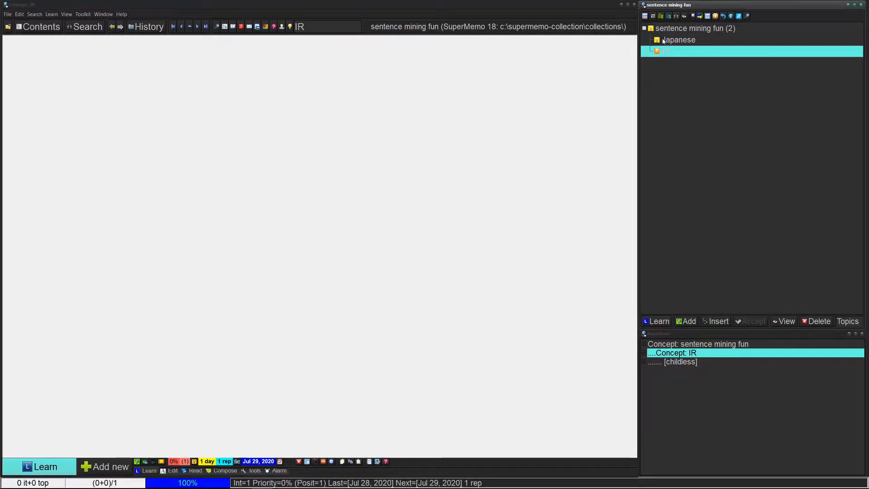
click(688, 320)
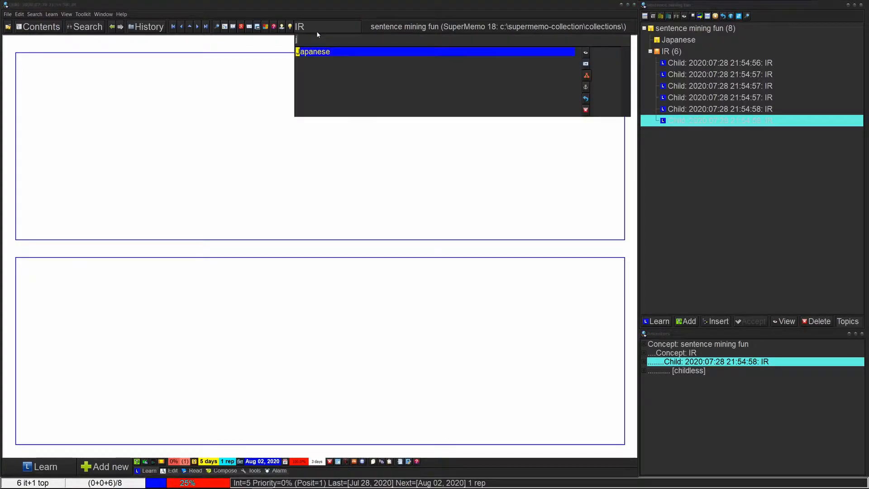
Select the Japanese concept via 'ja' and add one empty question-and-answer item.
text(ja)
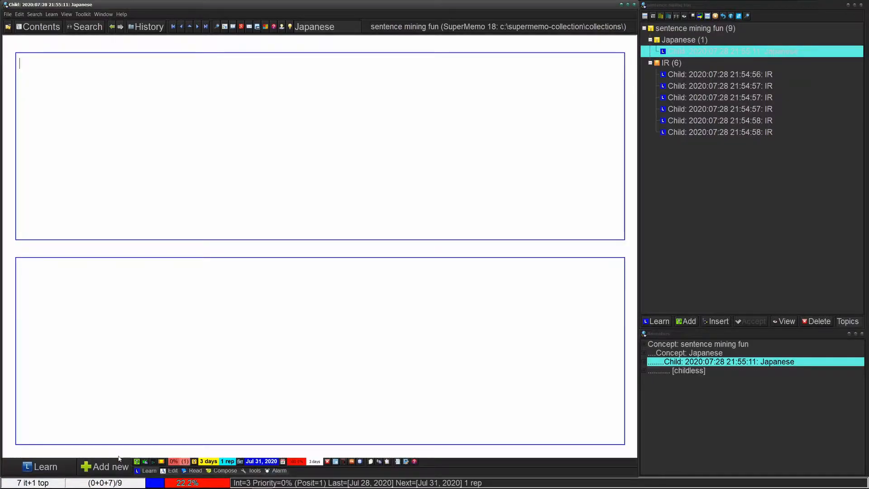
mouse_move(629, 123)
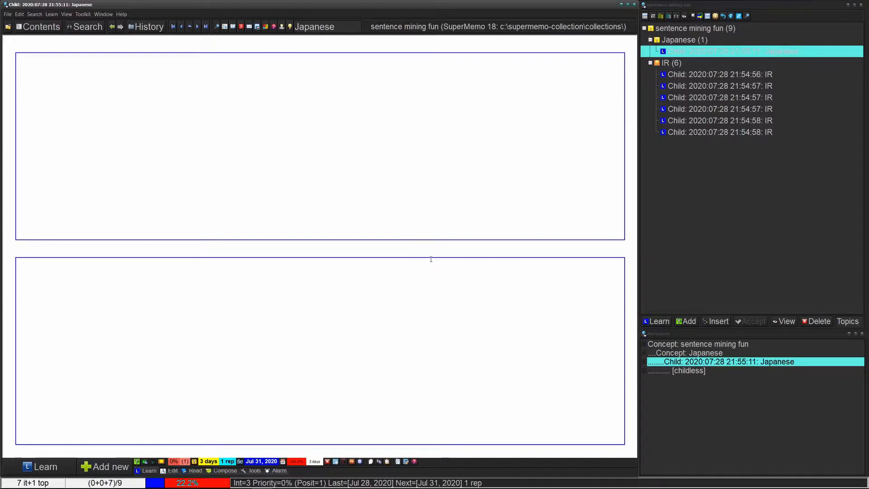
mouse_move(434, 88)
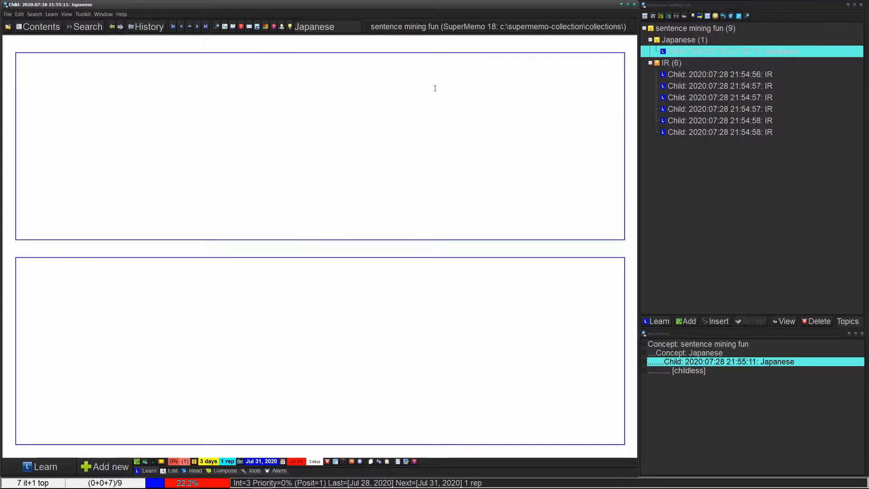
mouse_move(471, 249)
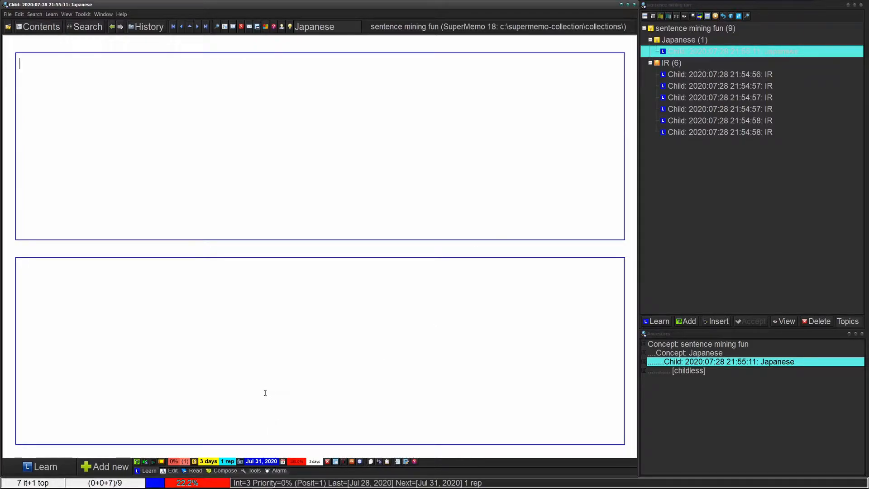
mouse_move(249, 223)
text(ctrl+shift+m)
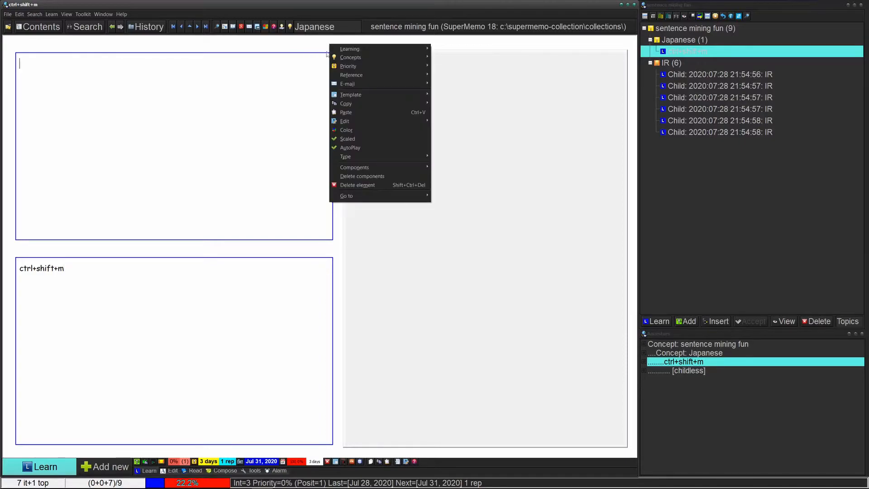
mouse_move(379, 94)
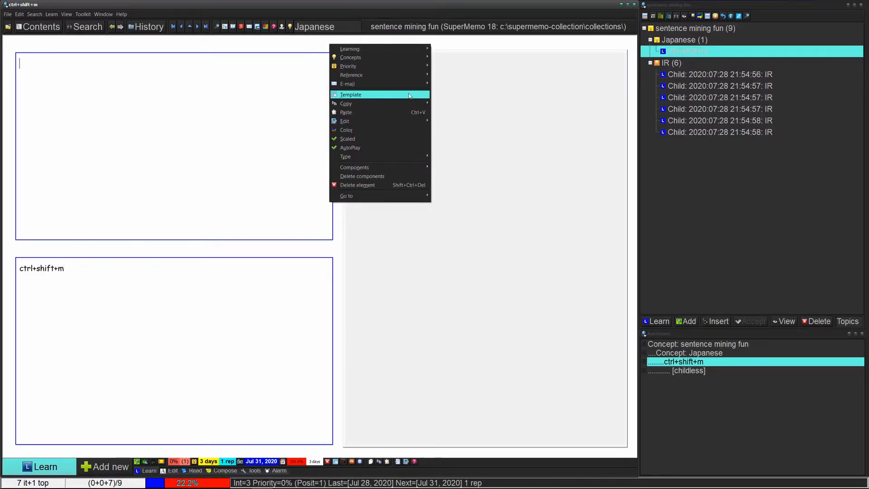
mouse_move(350, 95)
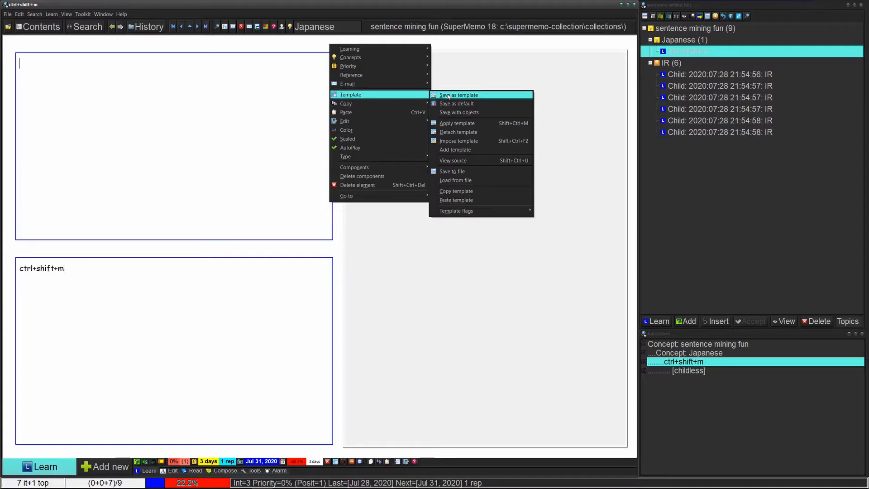
Save the layout as template 'sm', add image and sound components, and note 'ctrl+e' in the answer field.
click(458, 95)
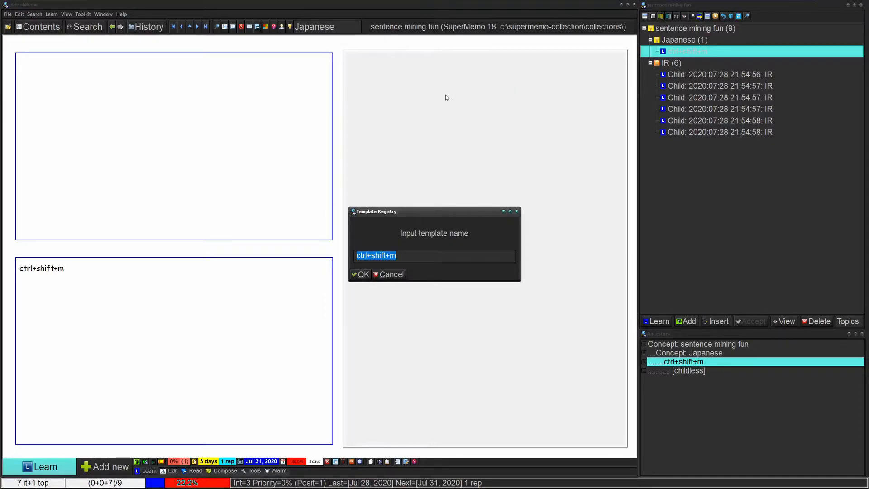
text(sm)
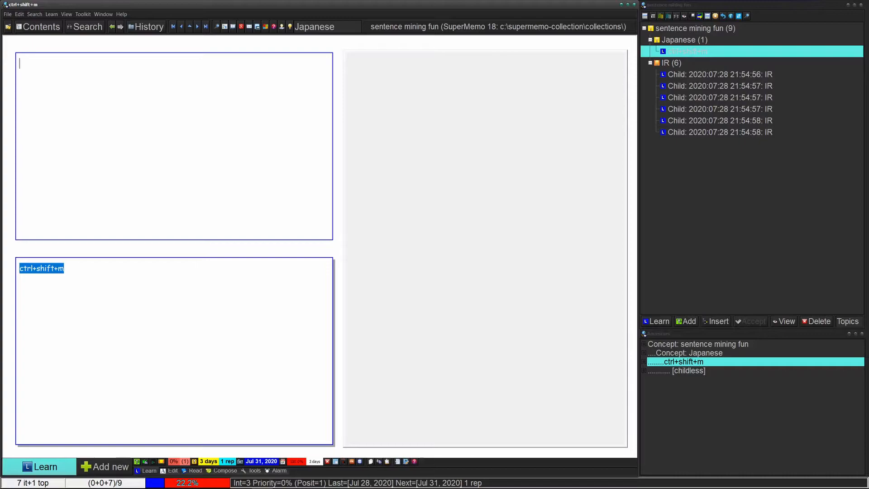
mouse_move(321, 209)
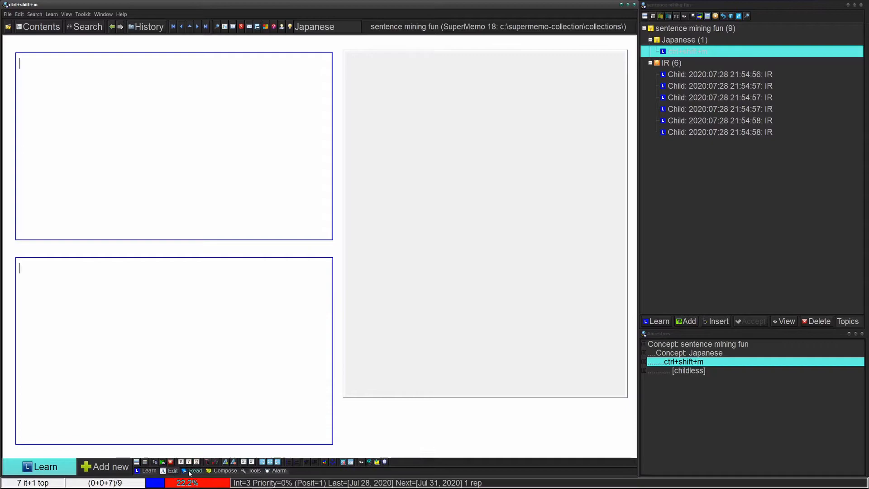
click(225, 470)
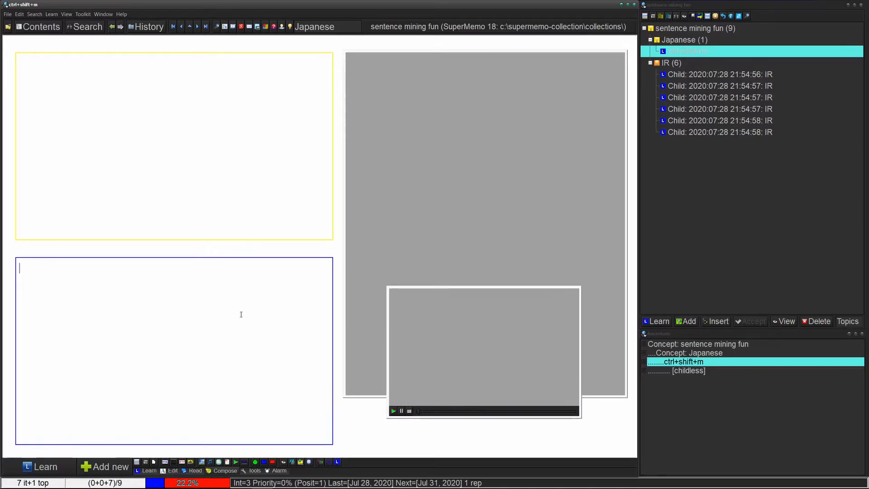
text(ctrl+e)
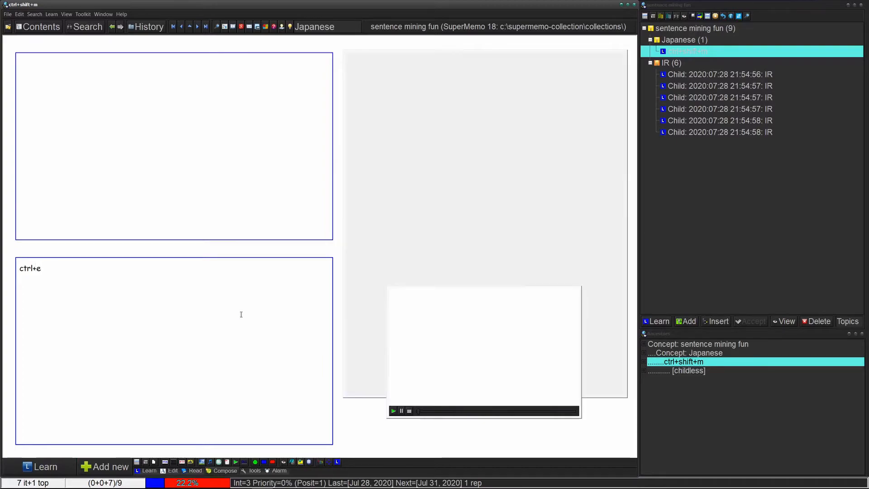
click(40, 466)
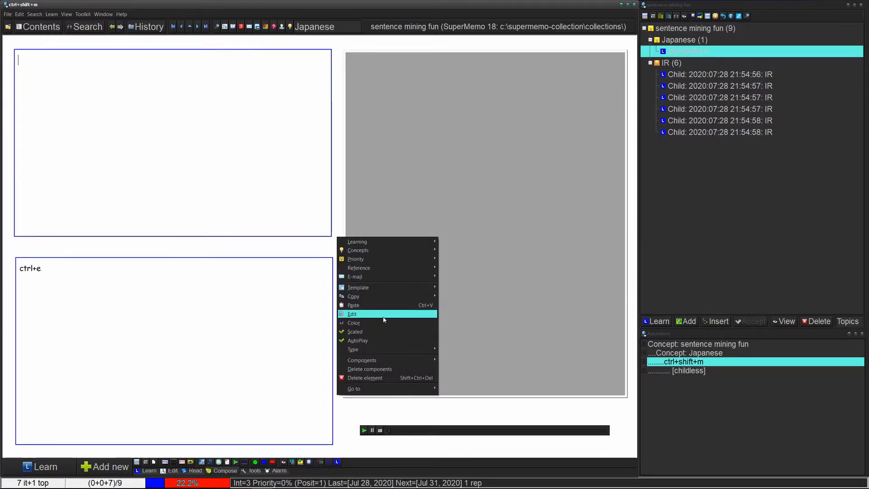
Give the item a blue background and re-save the layout as template 'sm', replacing the old one.
click(354, 323)
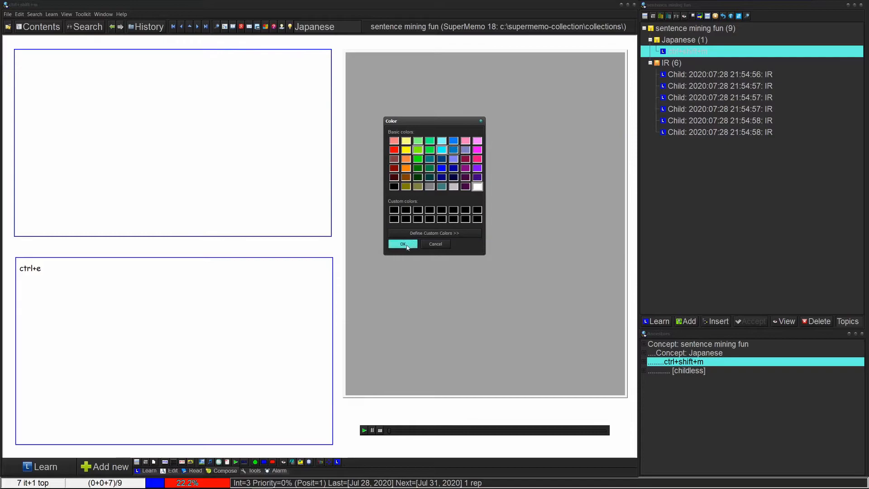
click(402, 243)
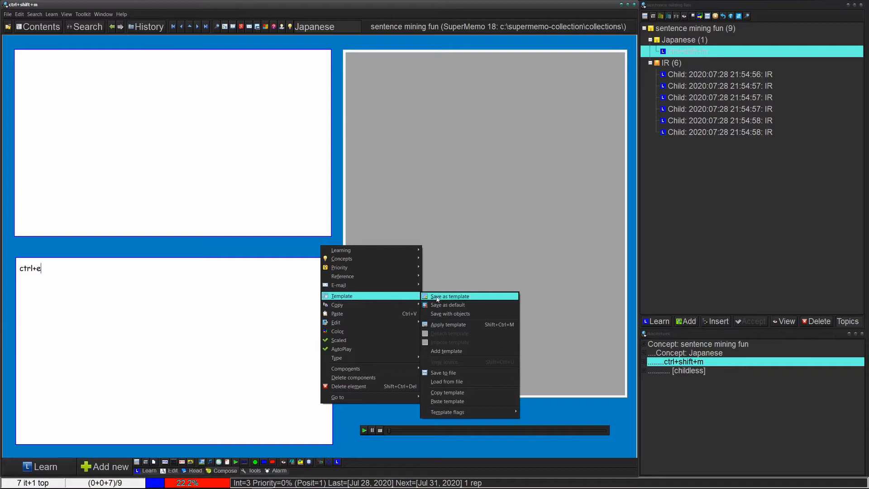
click(449, 295)
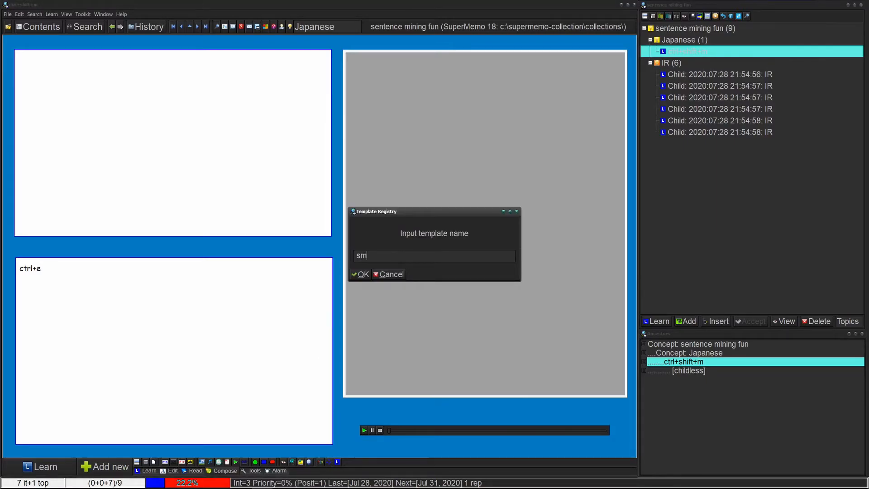
click(359, 273)
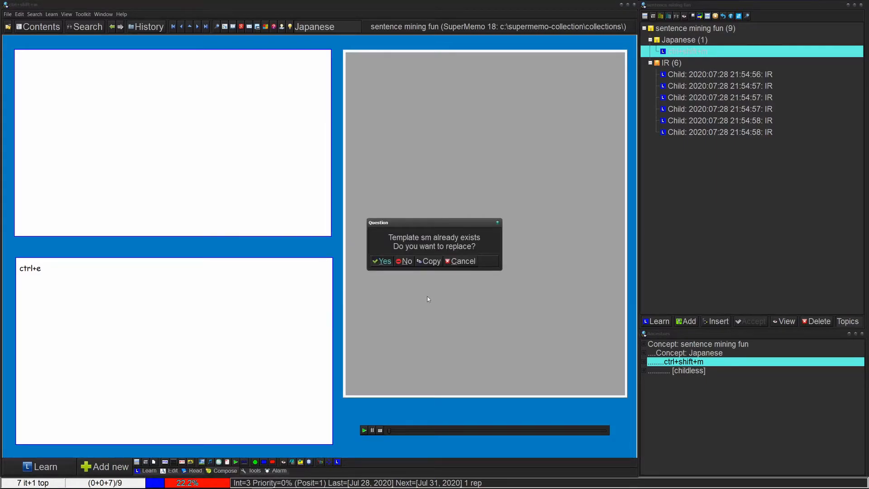
click(381, 261)
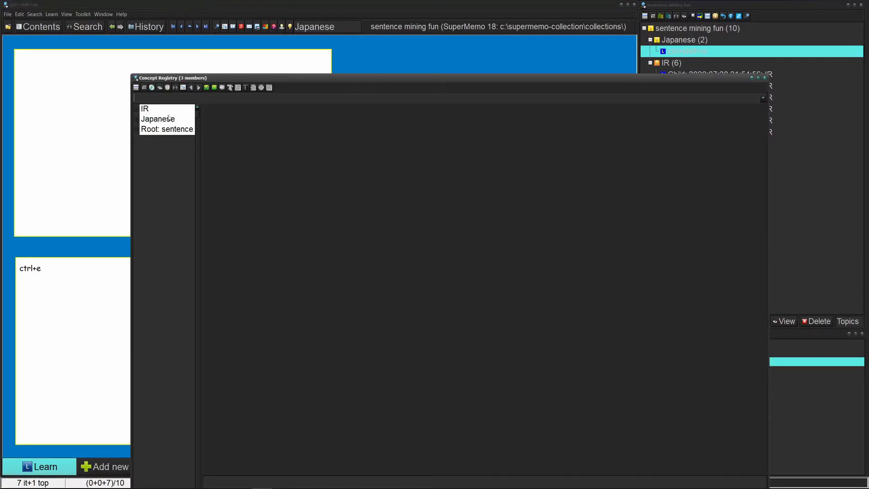
In Concept Registry set Japanese's item template to sm, auto-apply templates, default priority 60.
click(157, 119)
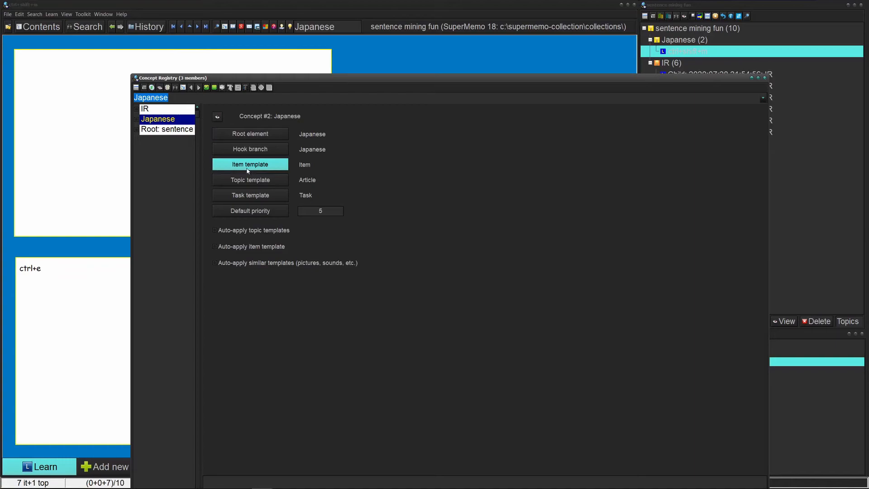
click(250, 163)
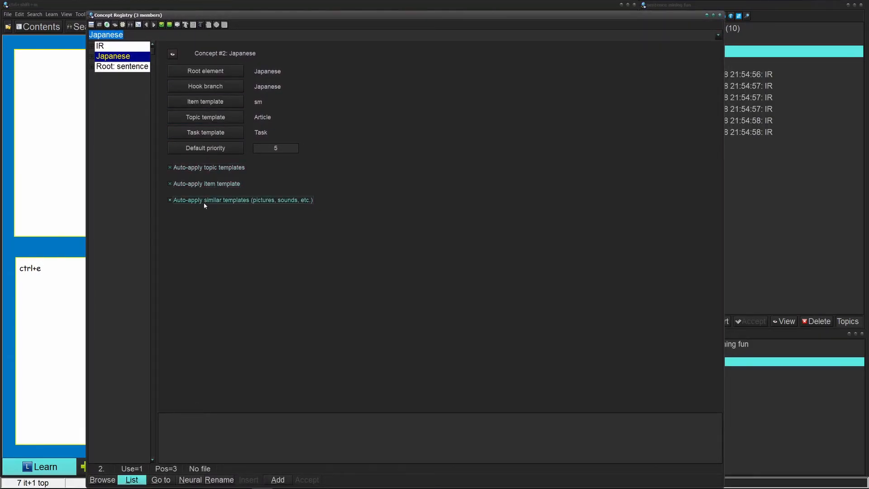
click(169, 200)
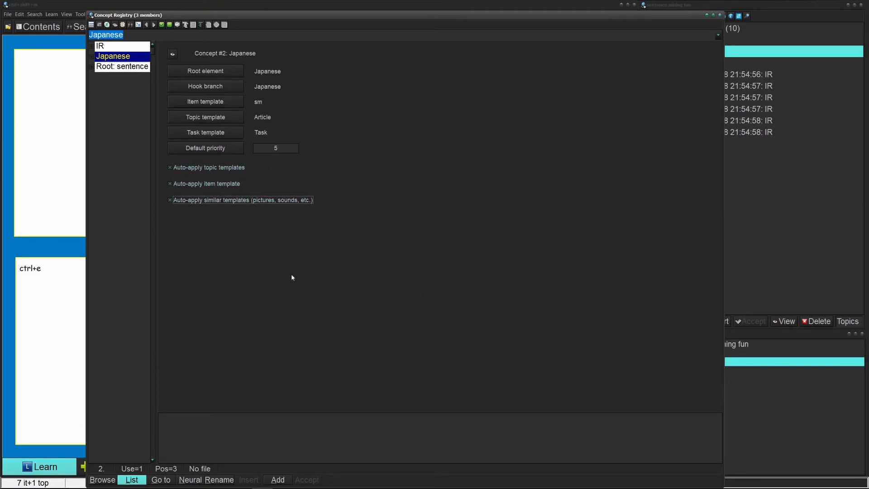
click(276, 148)
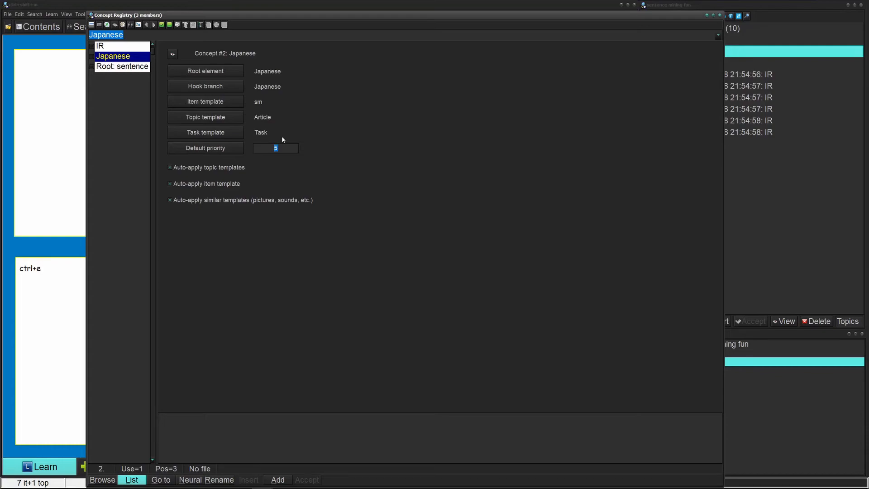
text(60)
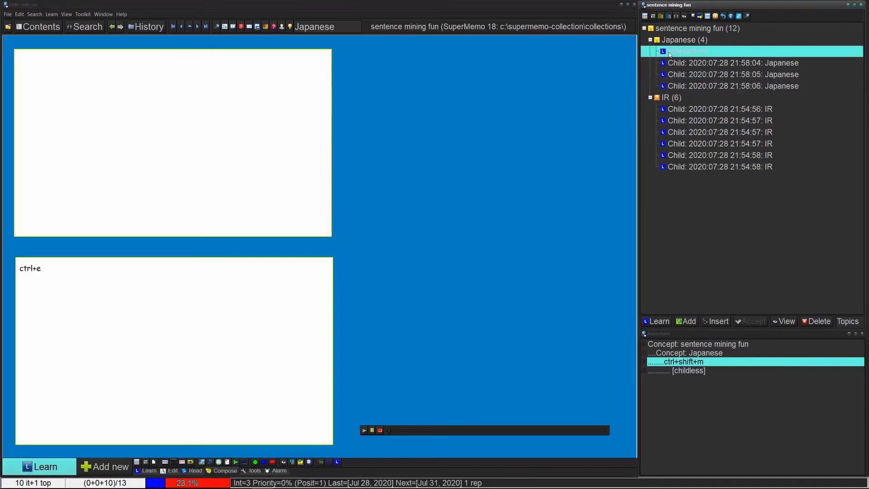
Delete the test items under Japanese and add a fresh item using the blue sm layout.
click(818, 320)
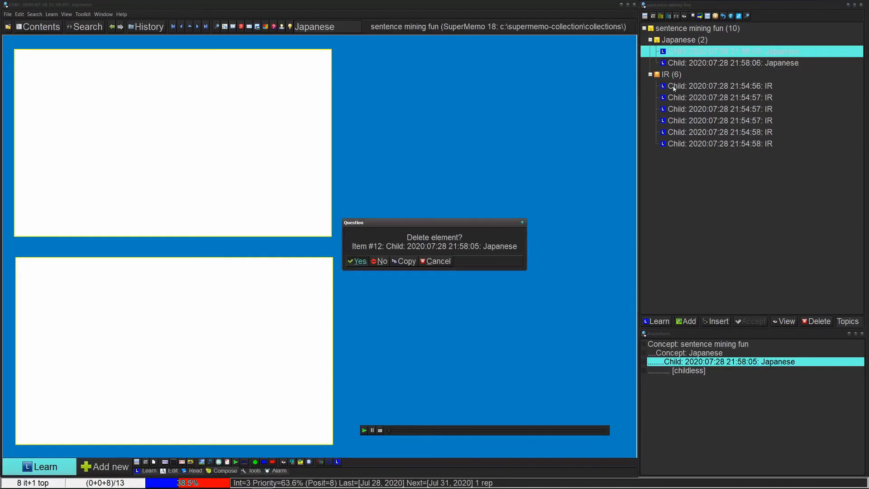
click(358, 261)
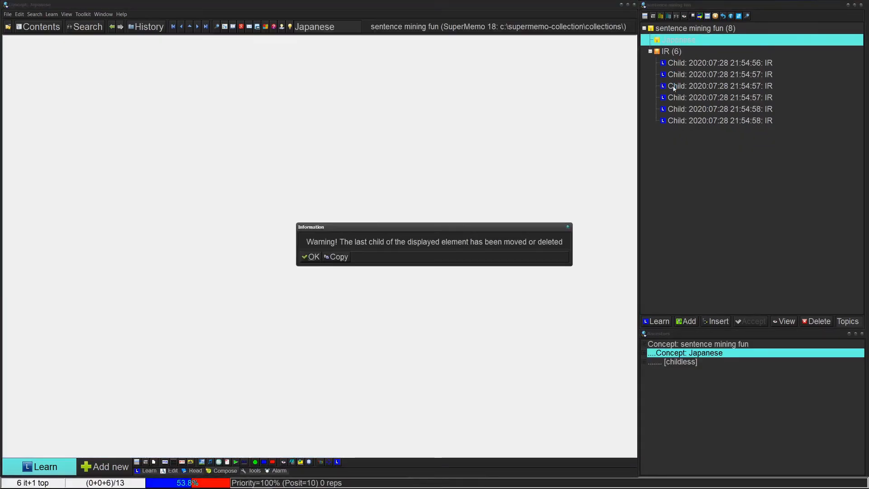
click(310, 256)
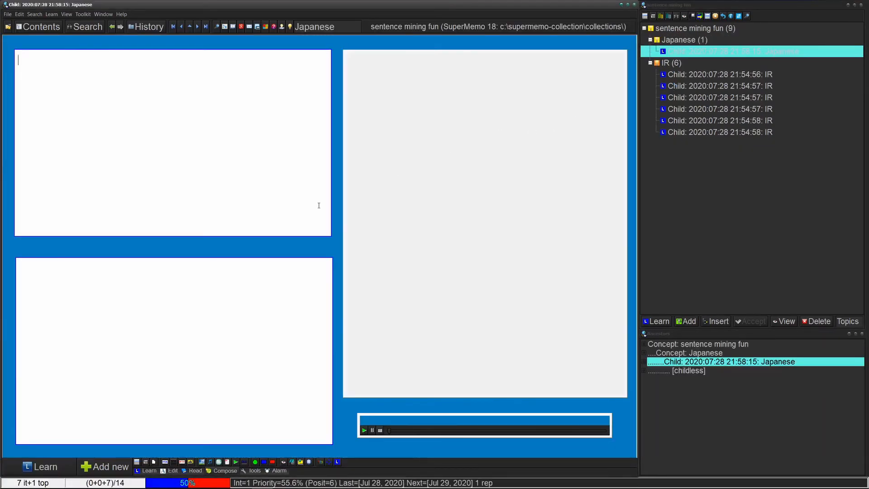
click(41, 466)
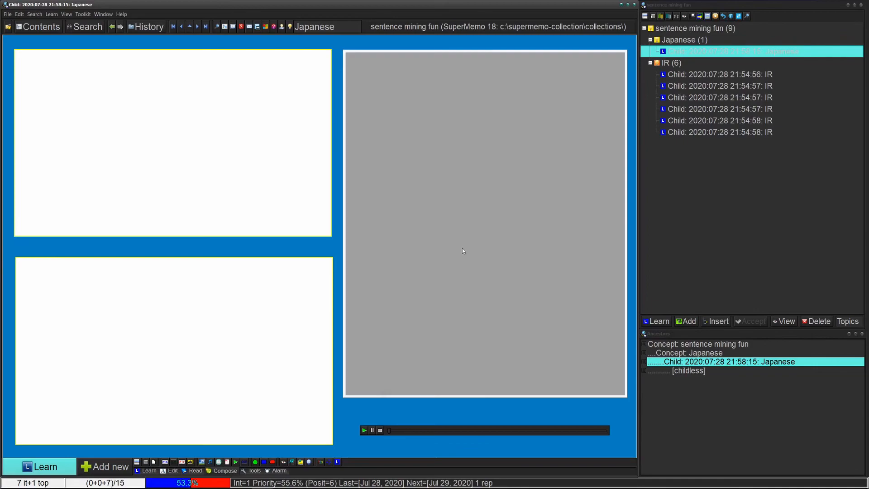
mouse_move(460, 246)
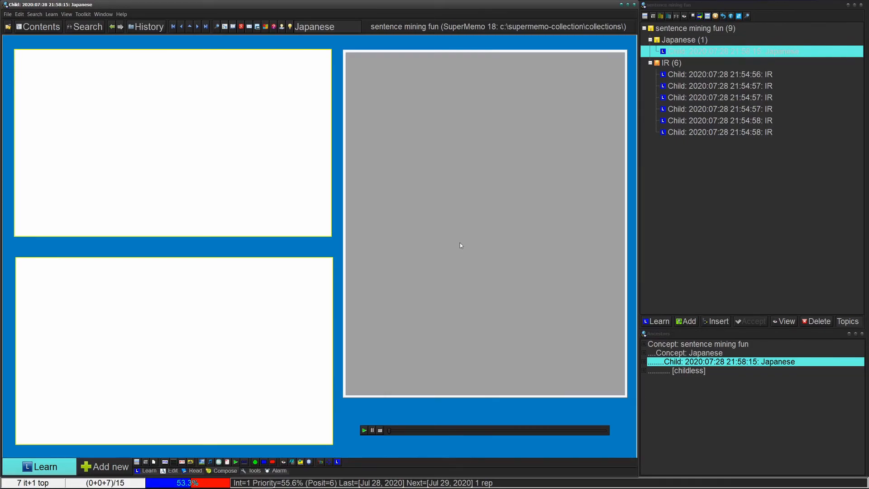
mouse_move(298, 252)
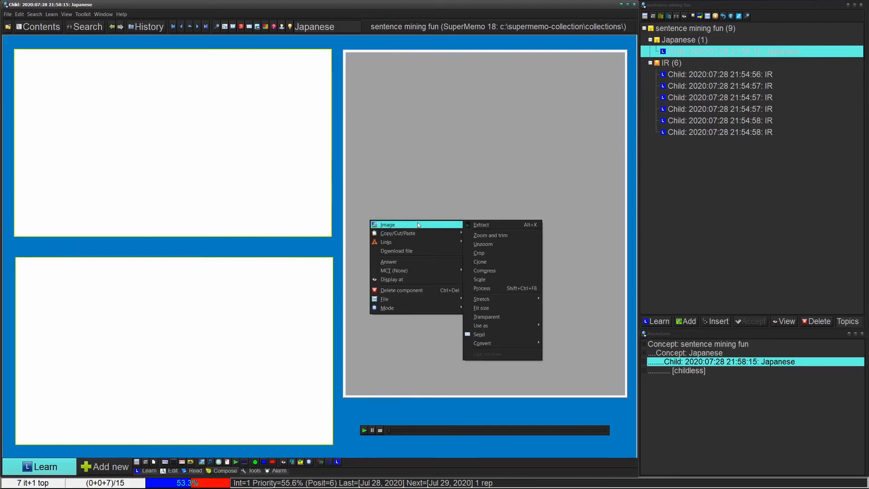
mouse_move(388, 261)
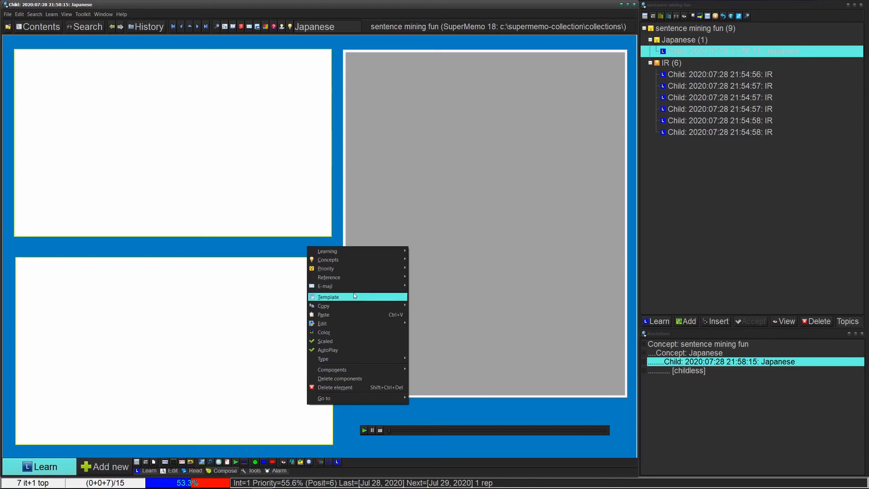
Cancel the template-name prompt and begin reviewing the item in question mode.
click(328, 297)
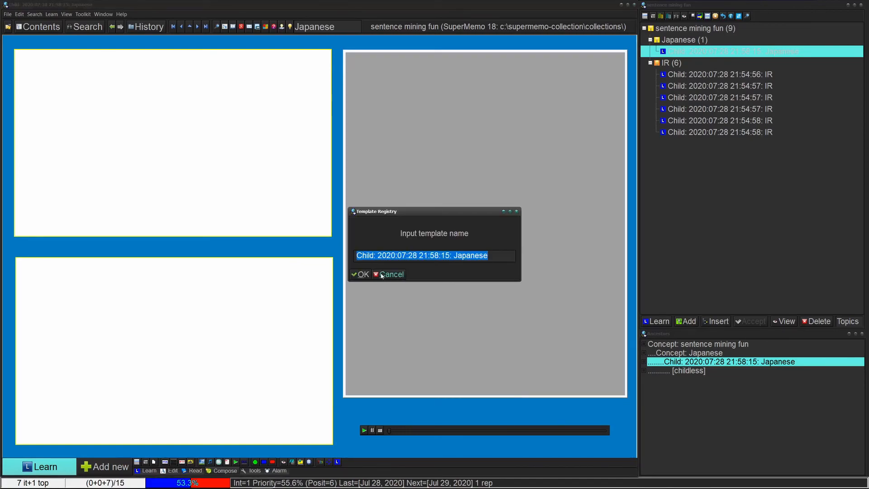
click(390, 273)
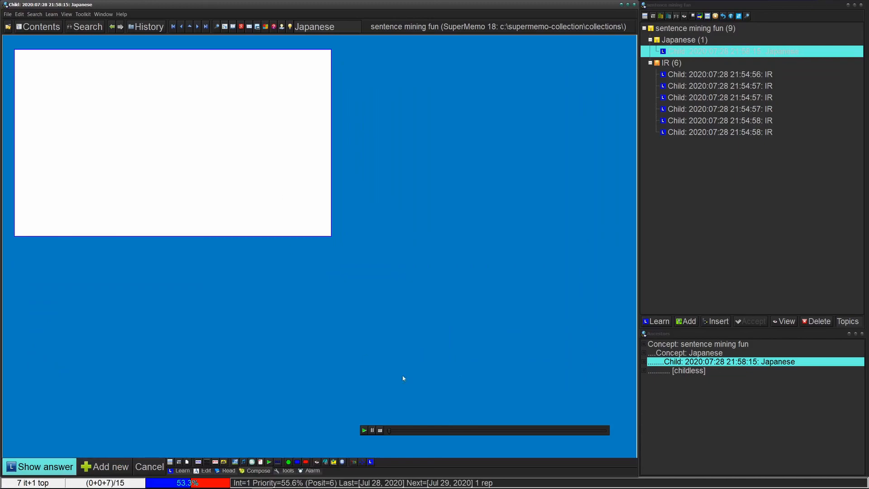
mouse_move(219, 212)
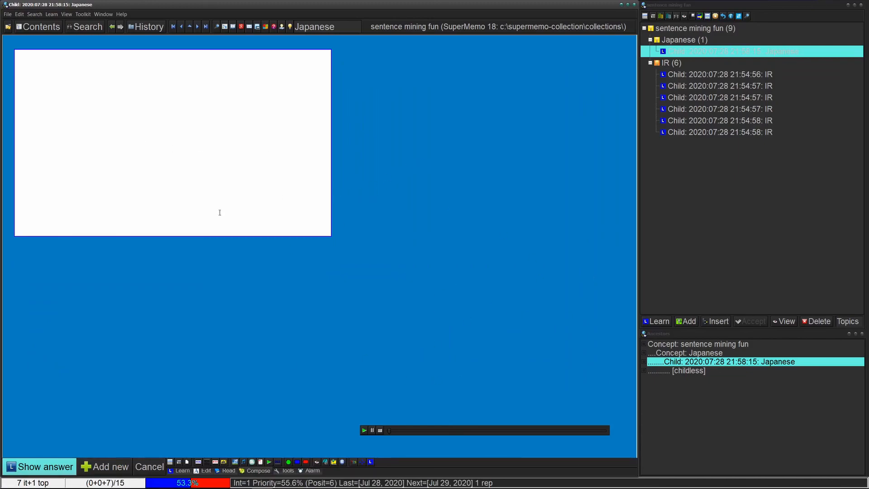